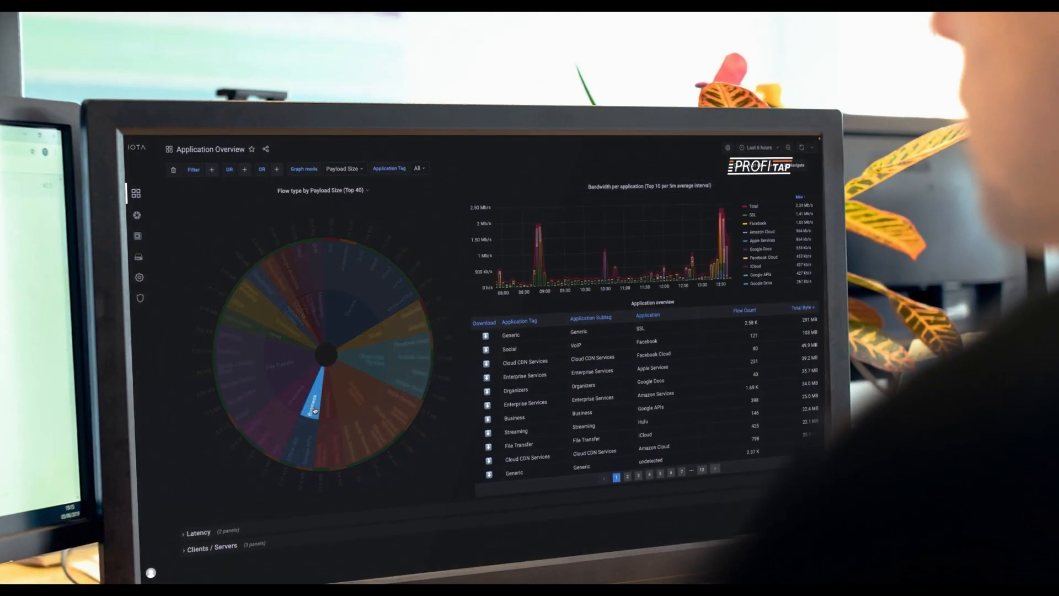
Filter the dashboard to APPLICATION_TAG = Business via the Flow type by Payload Size sunburst.
click(312, 408)
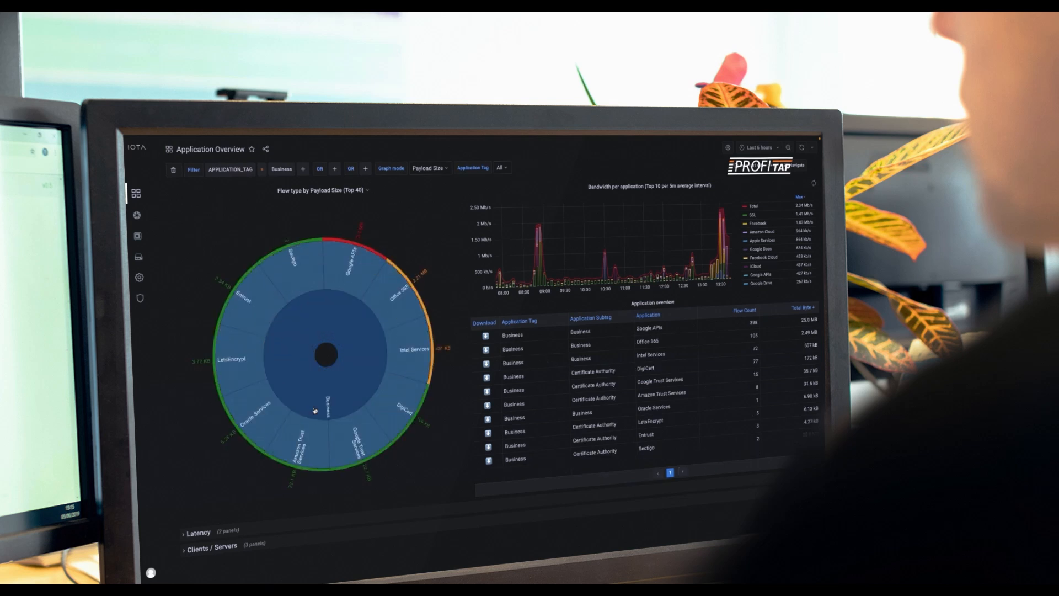